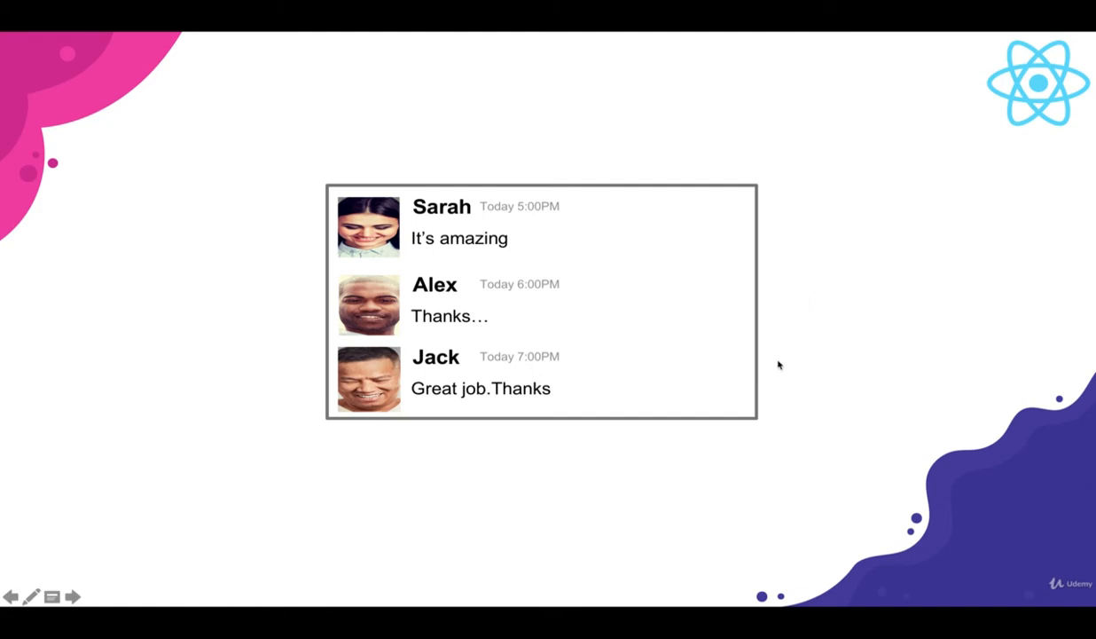
mouse_move(685, 424)
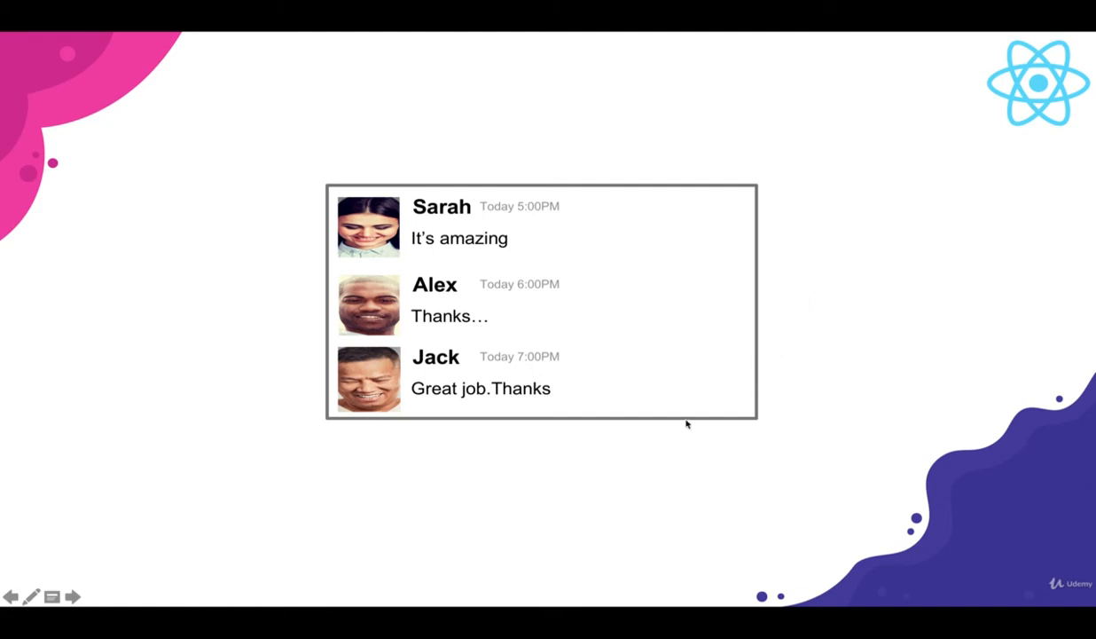
mouse_move(497, 464)
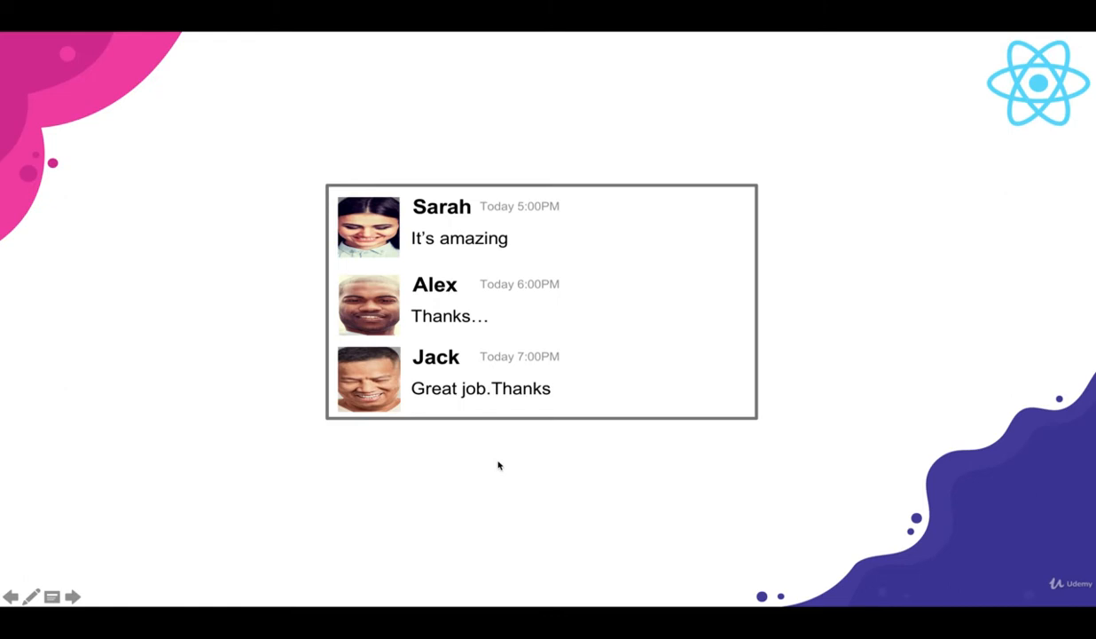
mouse_move(461, 457)
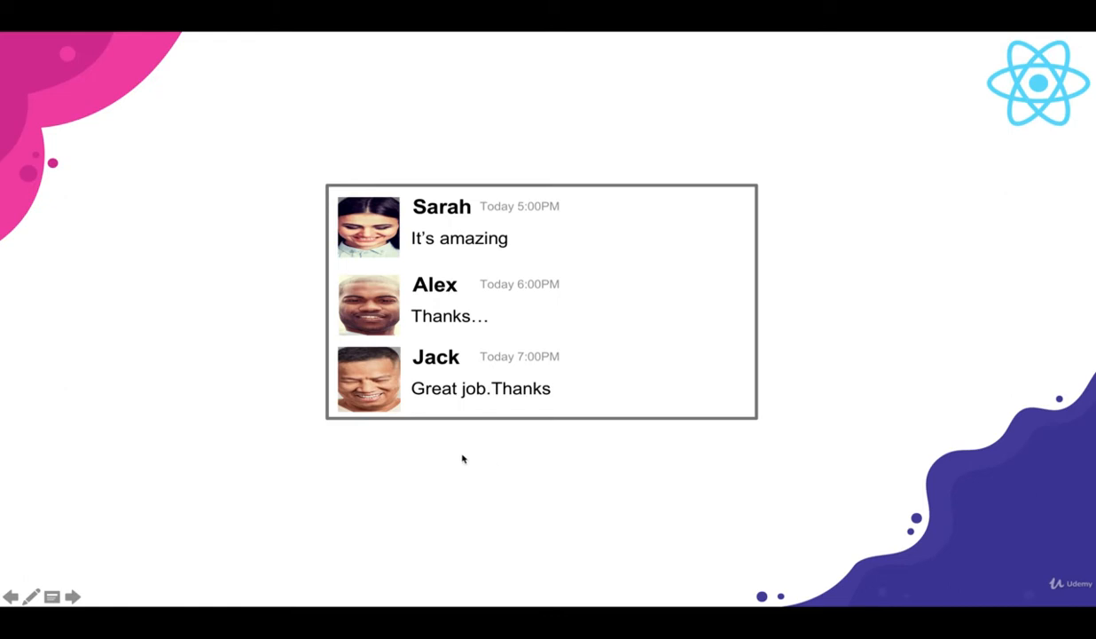
mouse_move(511, 454)
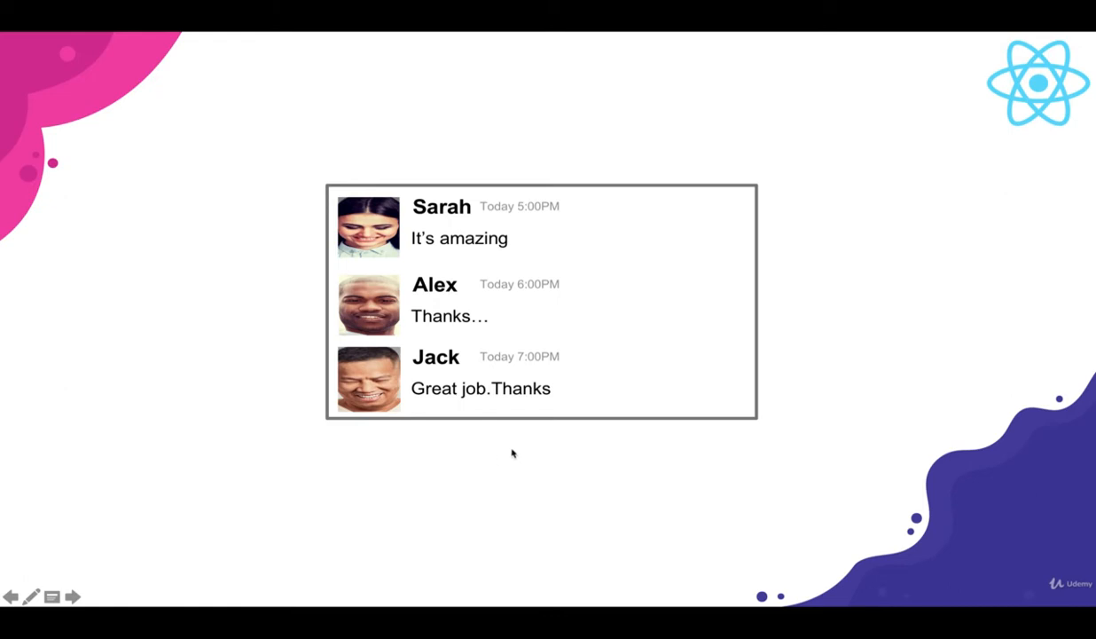
mouse_move(511, 445)
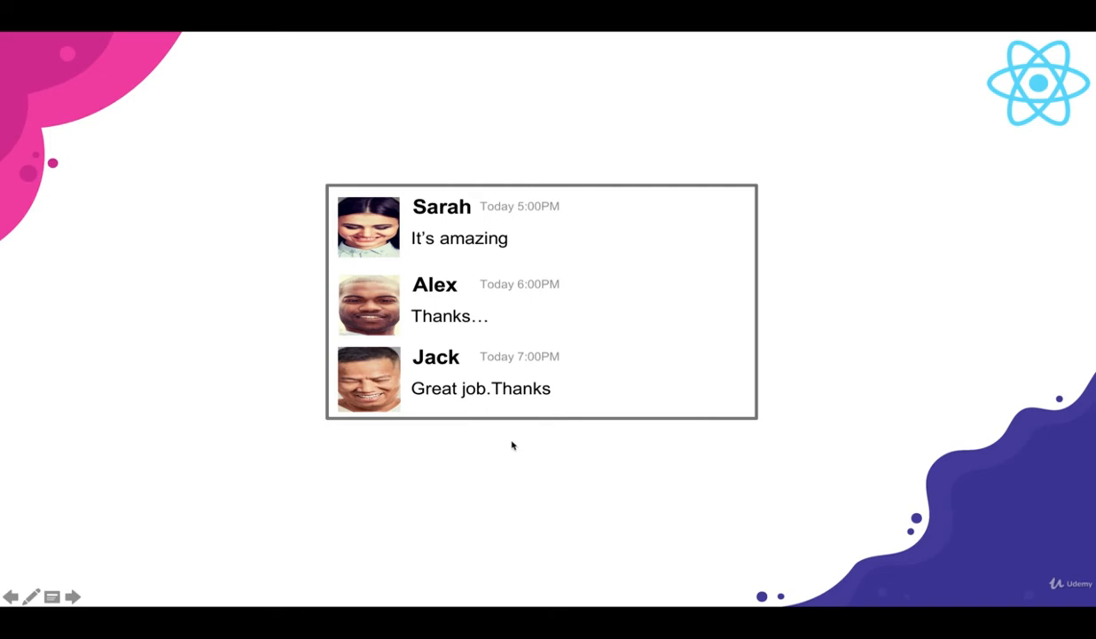
mouse_move(461, 463)
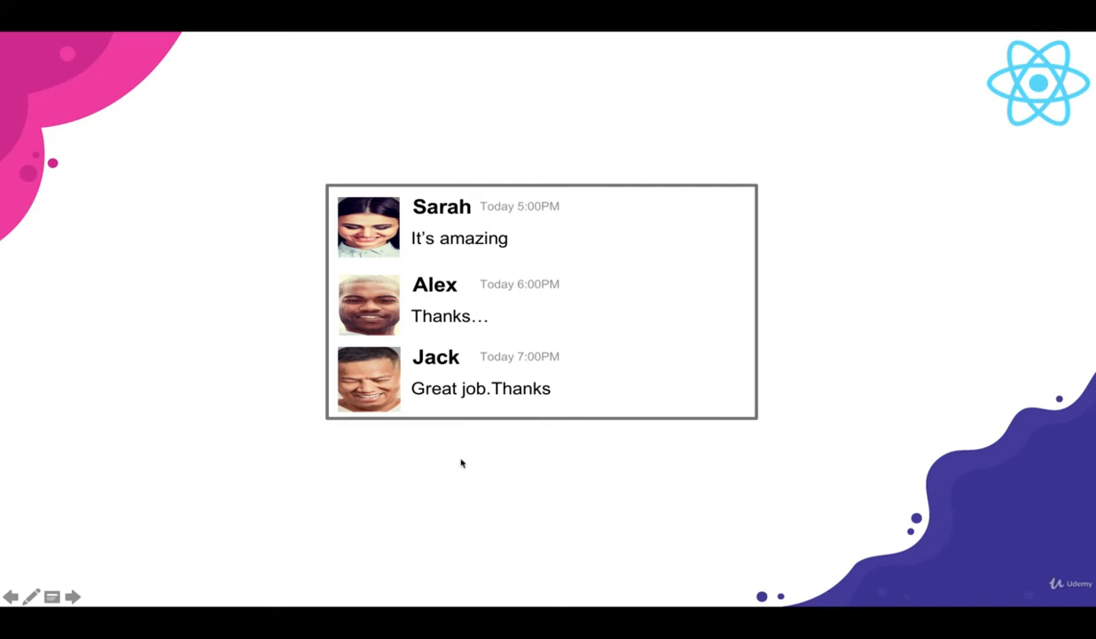
mouse_move(472, 461)
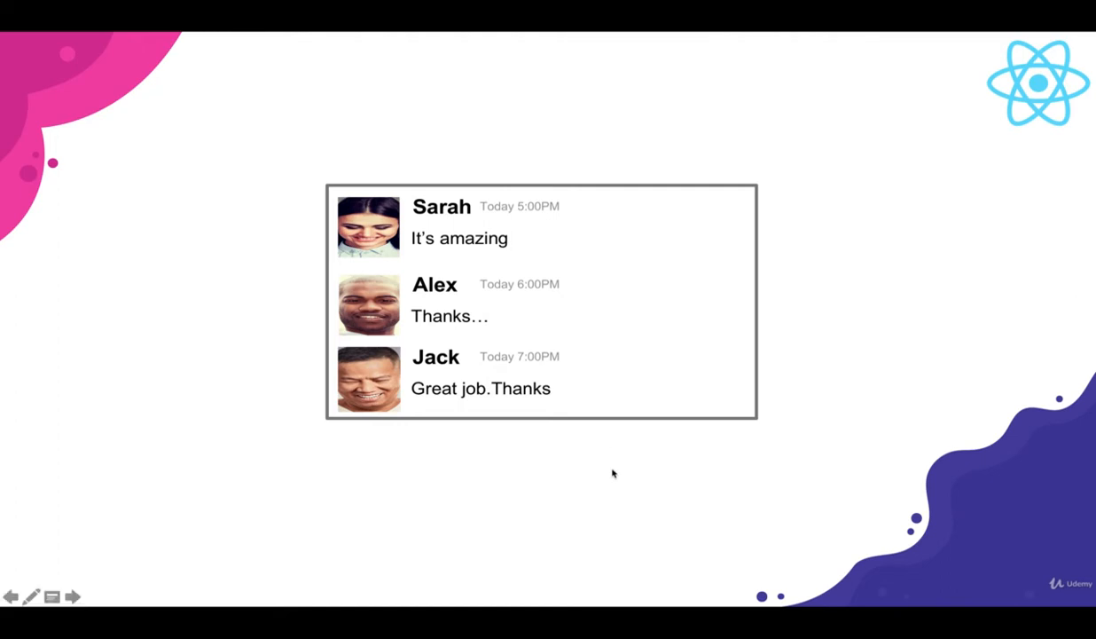
mouse_move(370, 224)
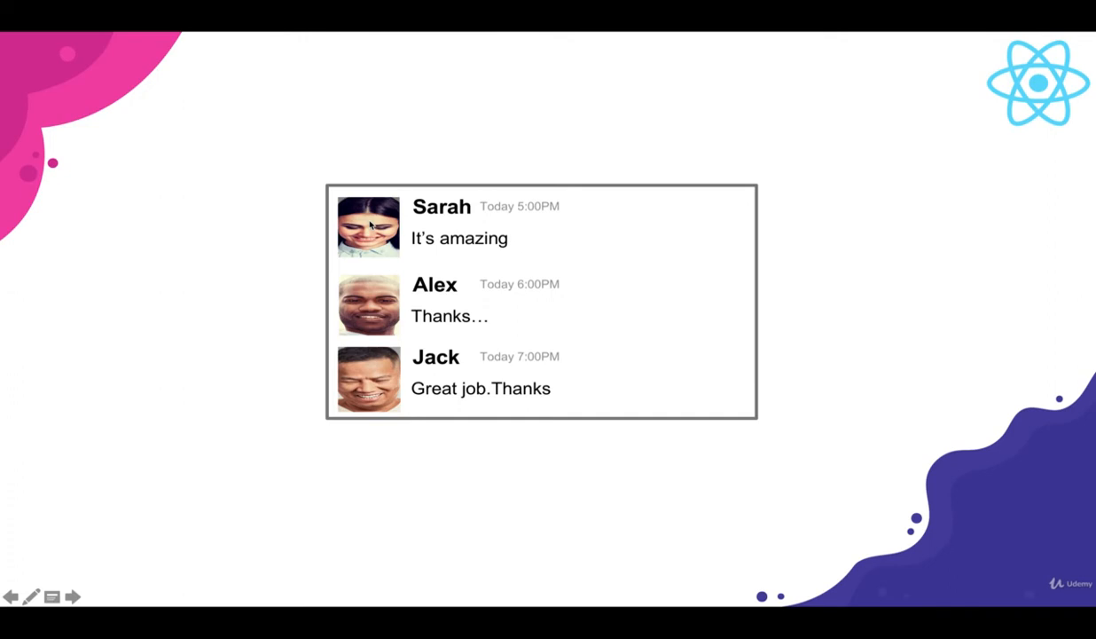
mouse_move(447, 224)
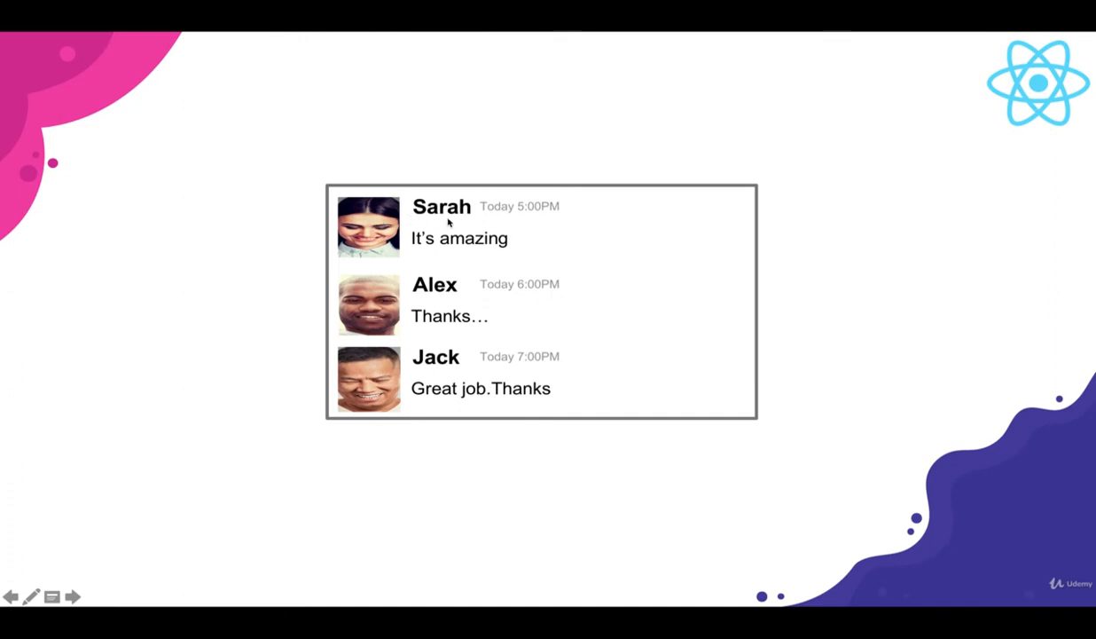
mouse_move(542, 216)
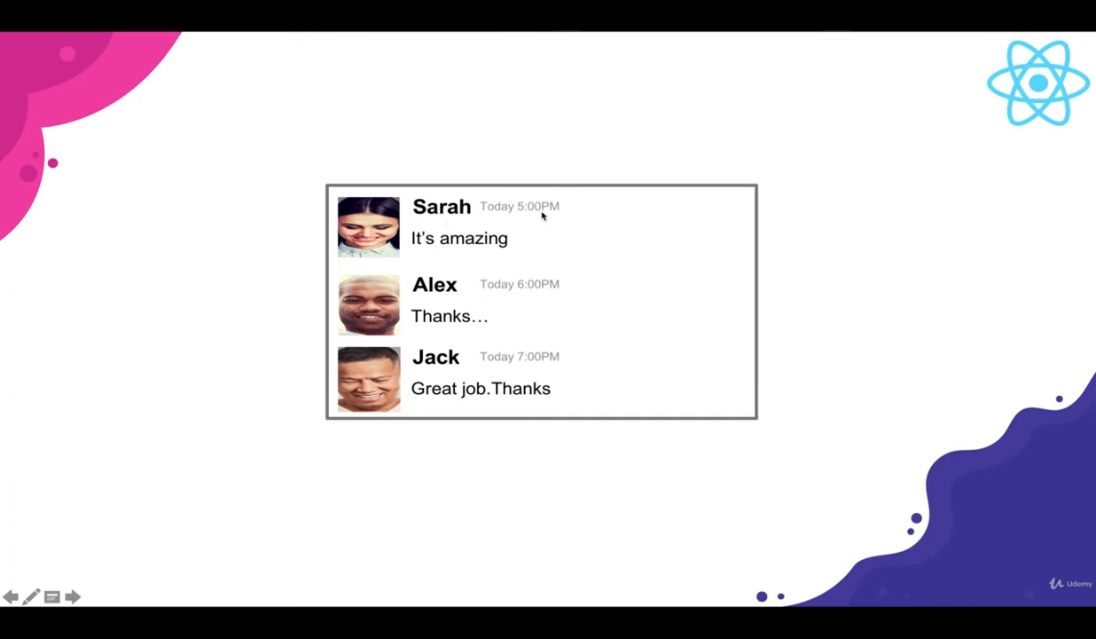
mouse_move(518, 236)
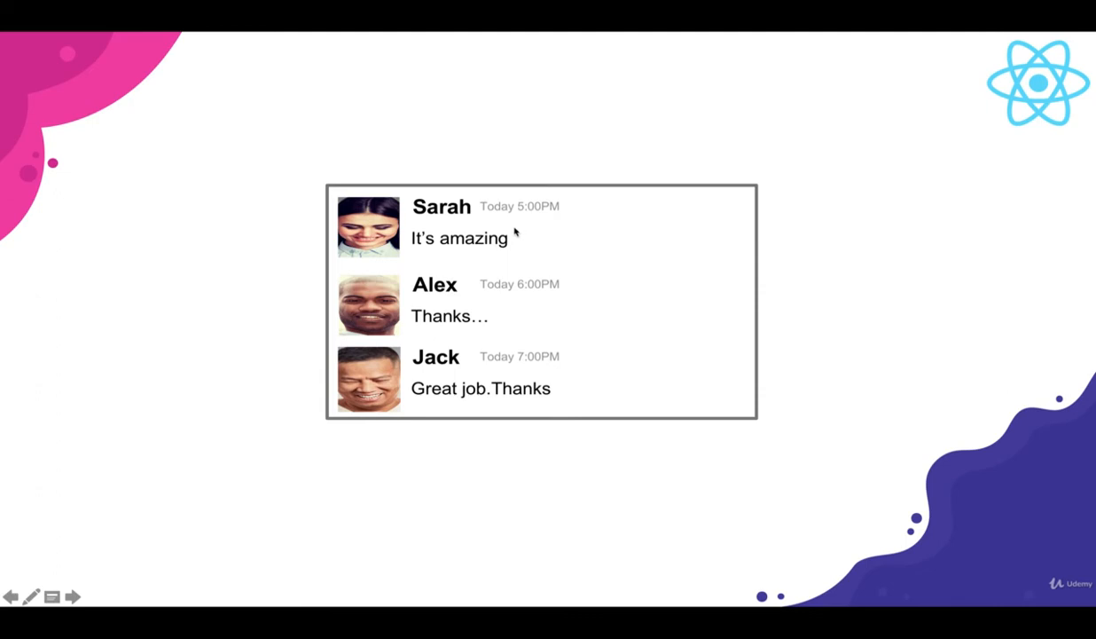
mouse_move(441, 259)
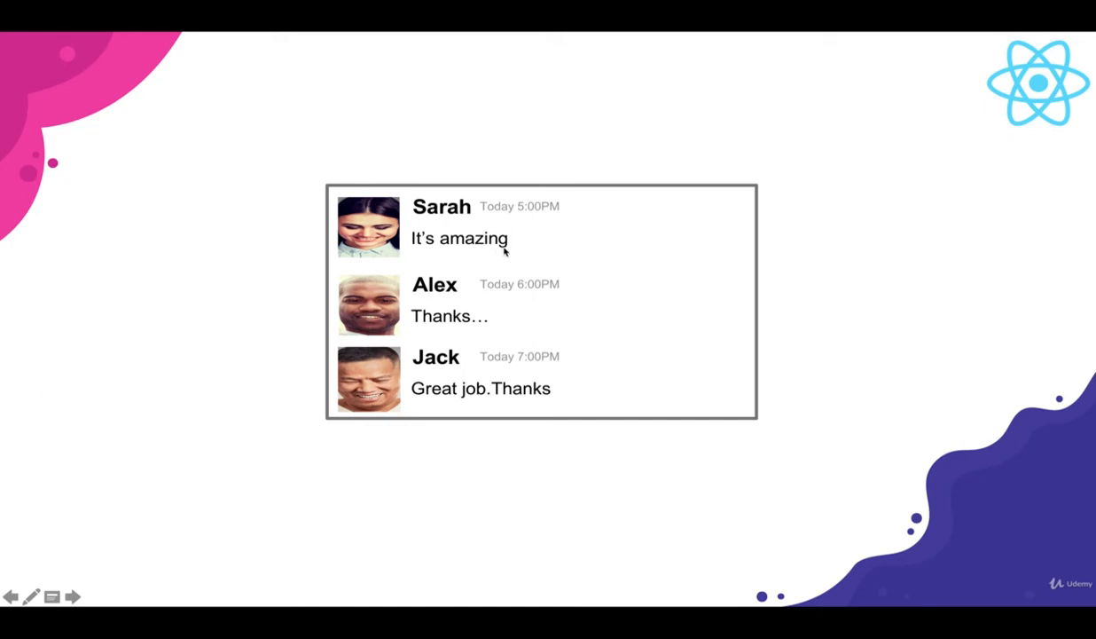
mouse_move(376, 252)
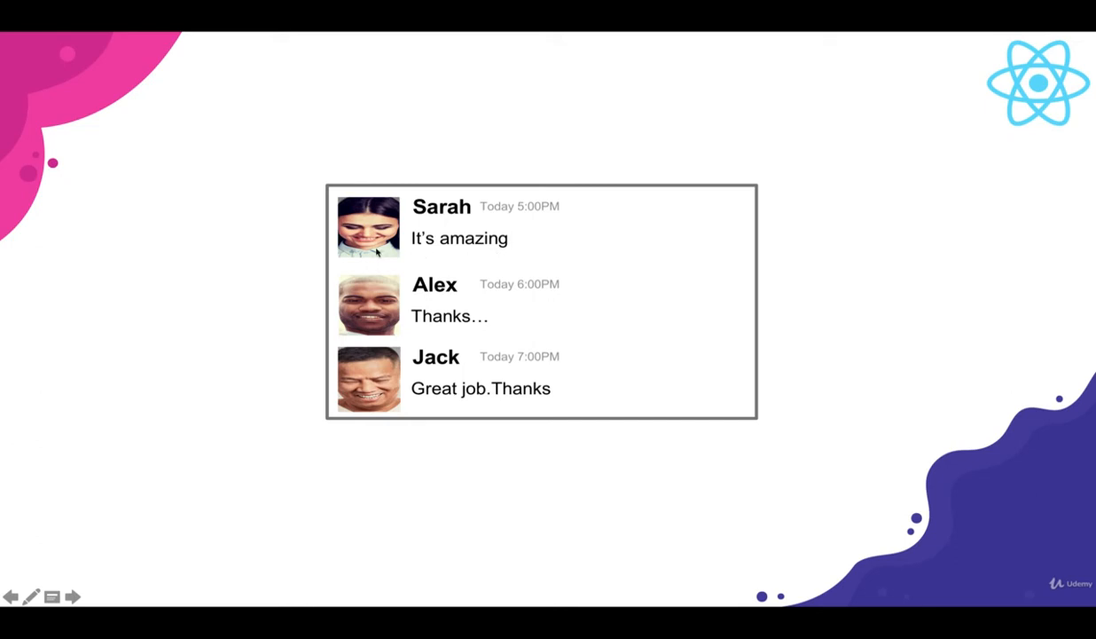
mouse_move(311, 264)
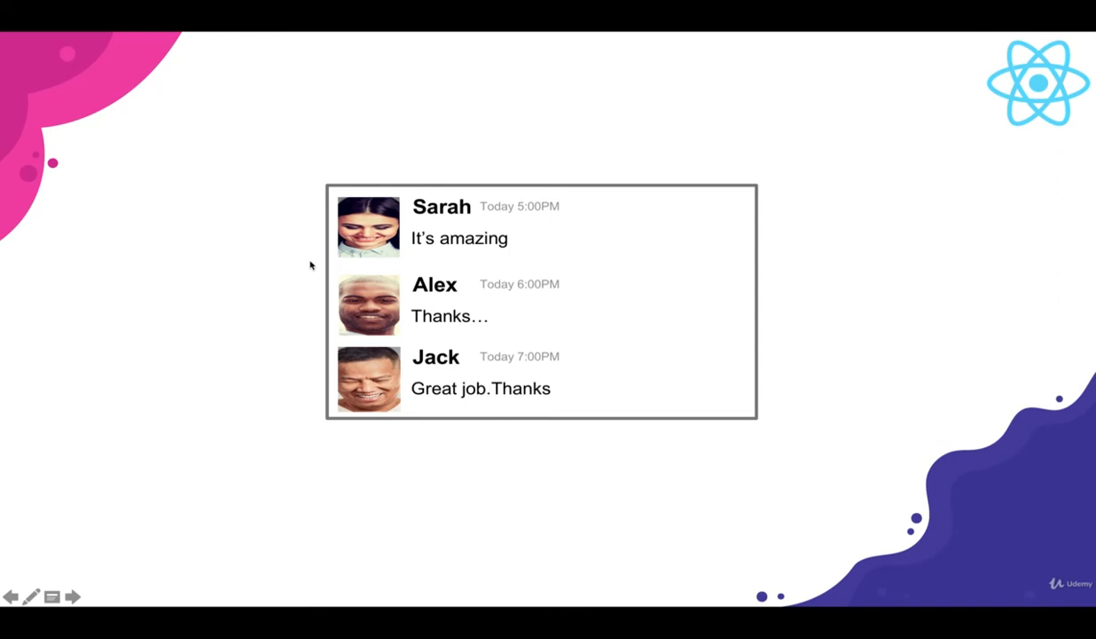
mouse_move(394, 291)
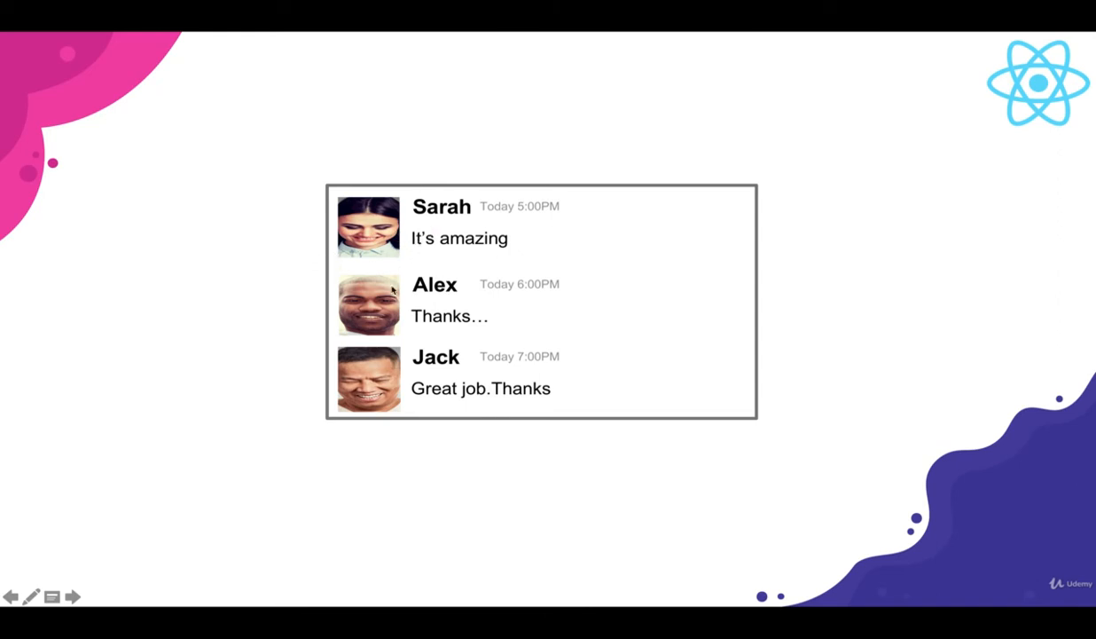
mouse_move(600, 309)
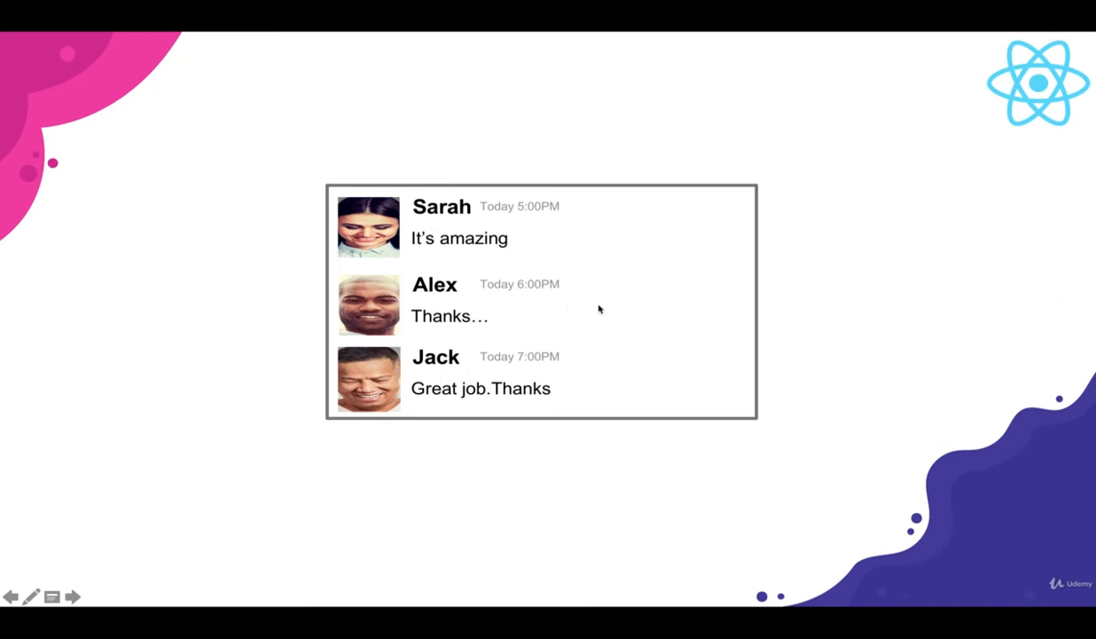
mouse_move(642, 323)
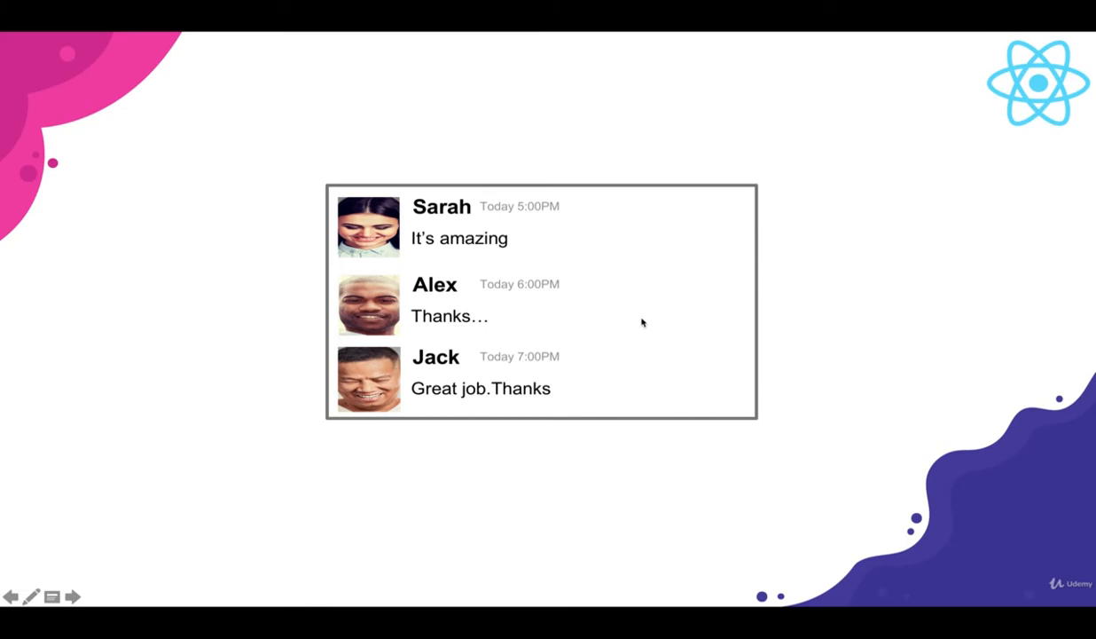
mouse_move(433, 220)
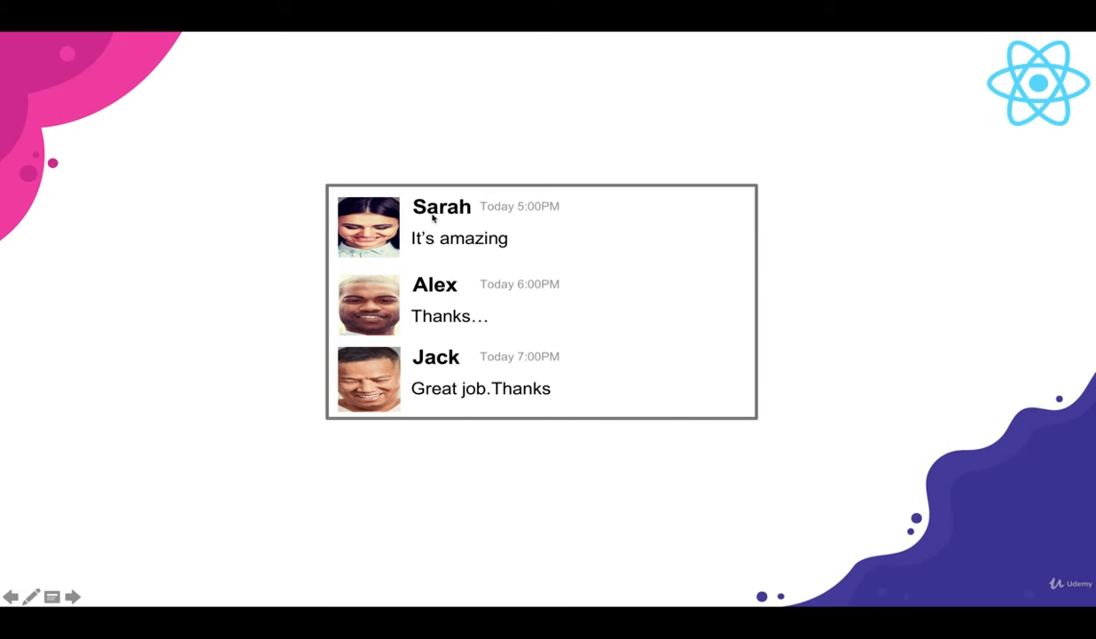
mouse_move(487, 229)
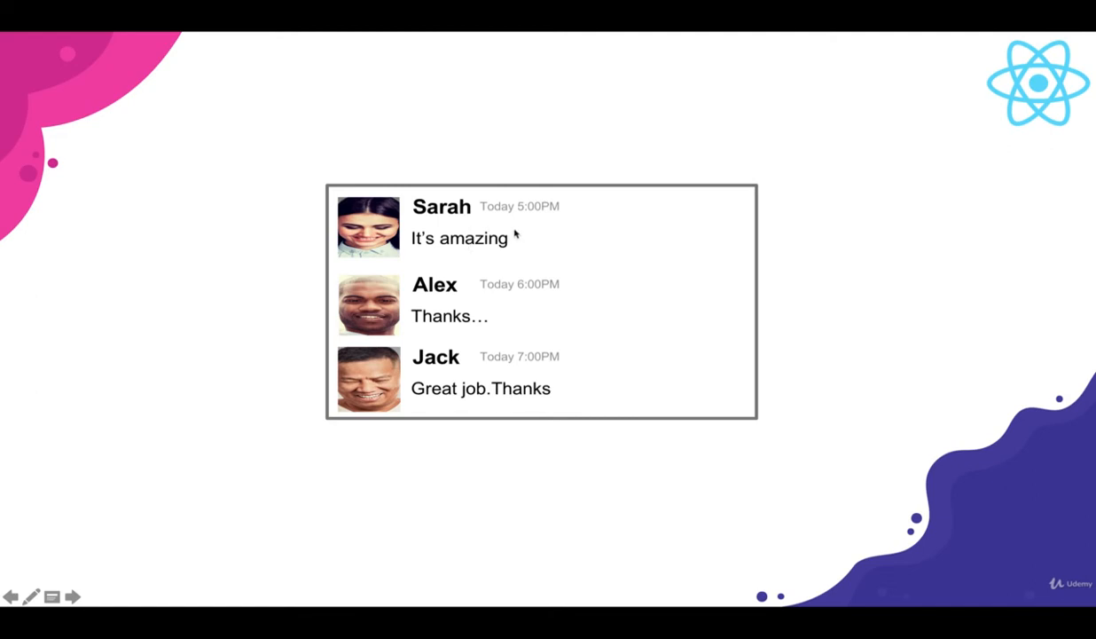
mouse_move(592, 252)
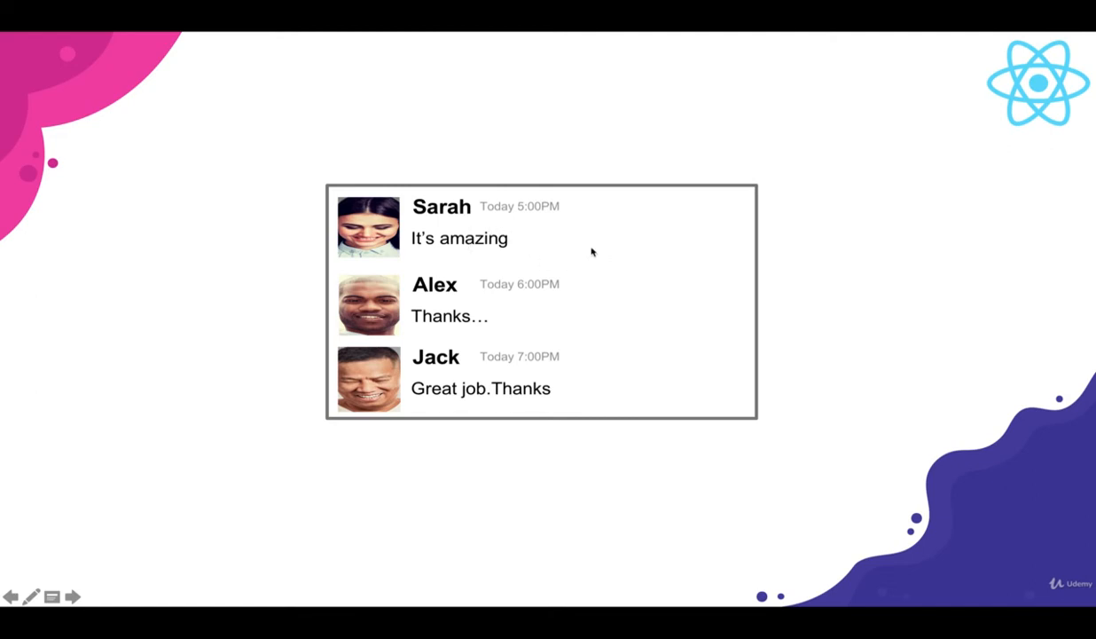
mouse_move(603, 248)
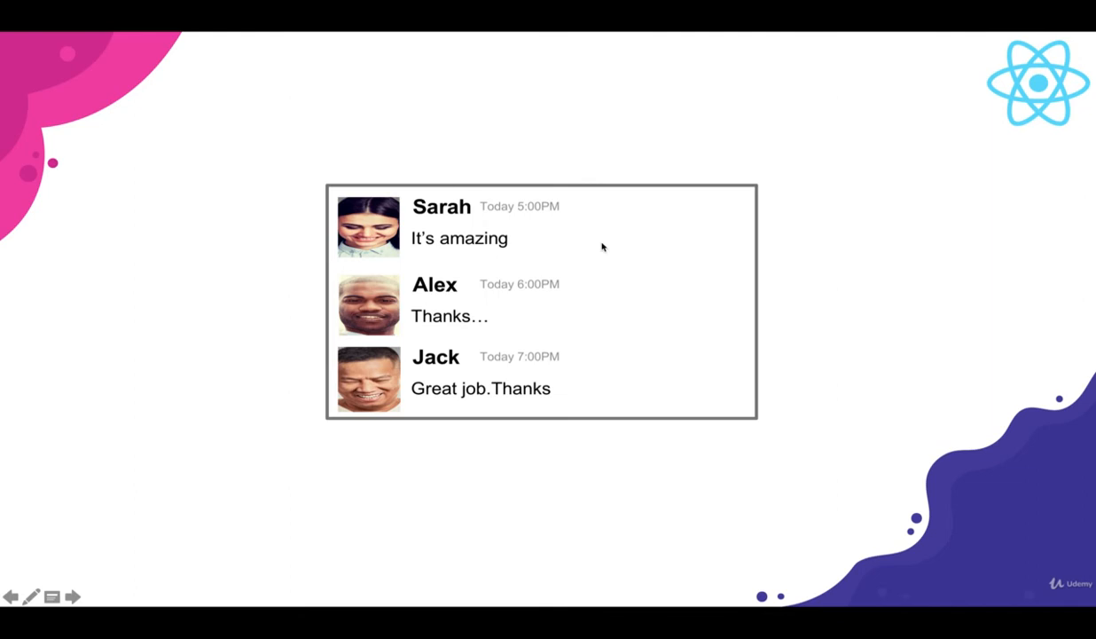
mouse_move(646, 290)
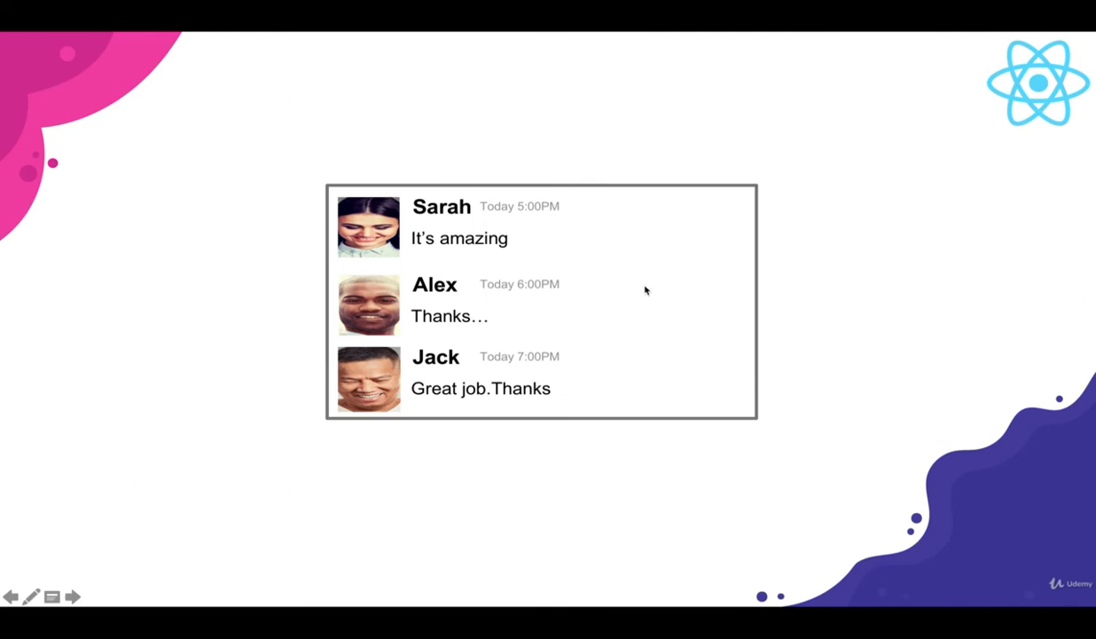
mouse_move(642, 270)
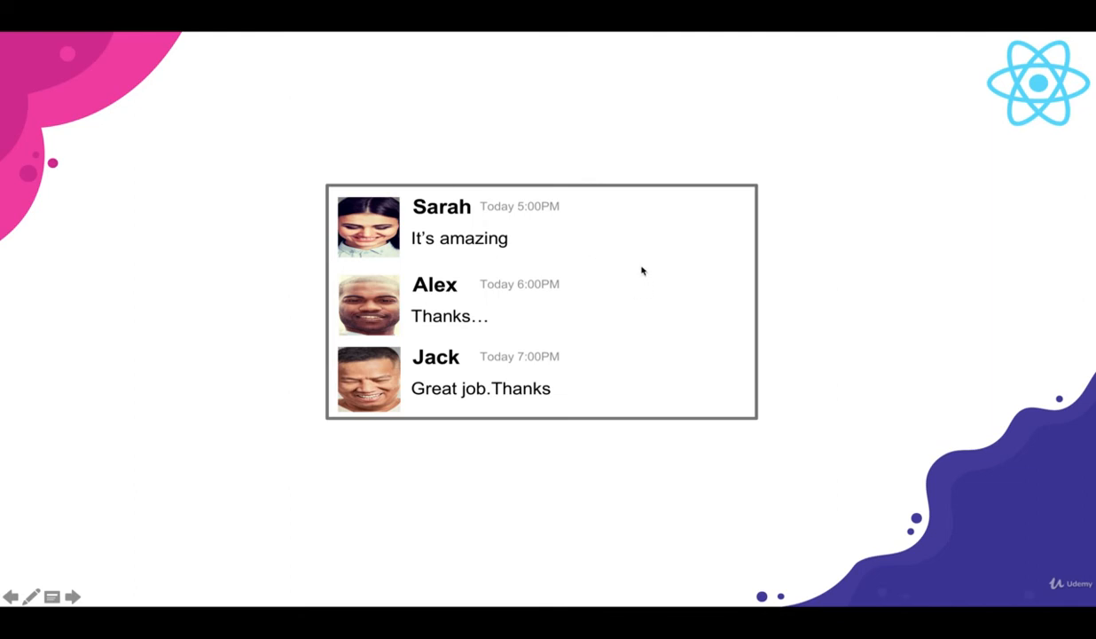
mouse_move(650, 266)
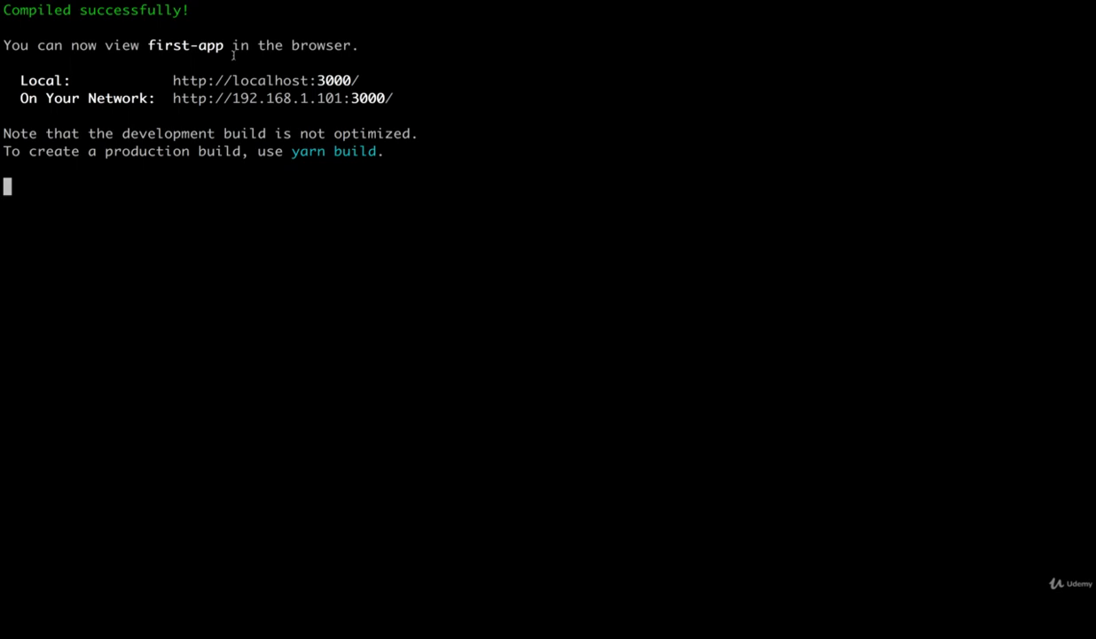
Stop the first-app dev server with Ctrl+C and move up to the Desktop directory
key("ctrl+c")
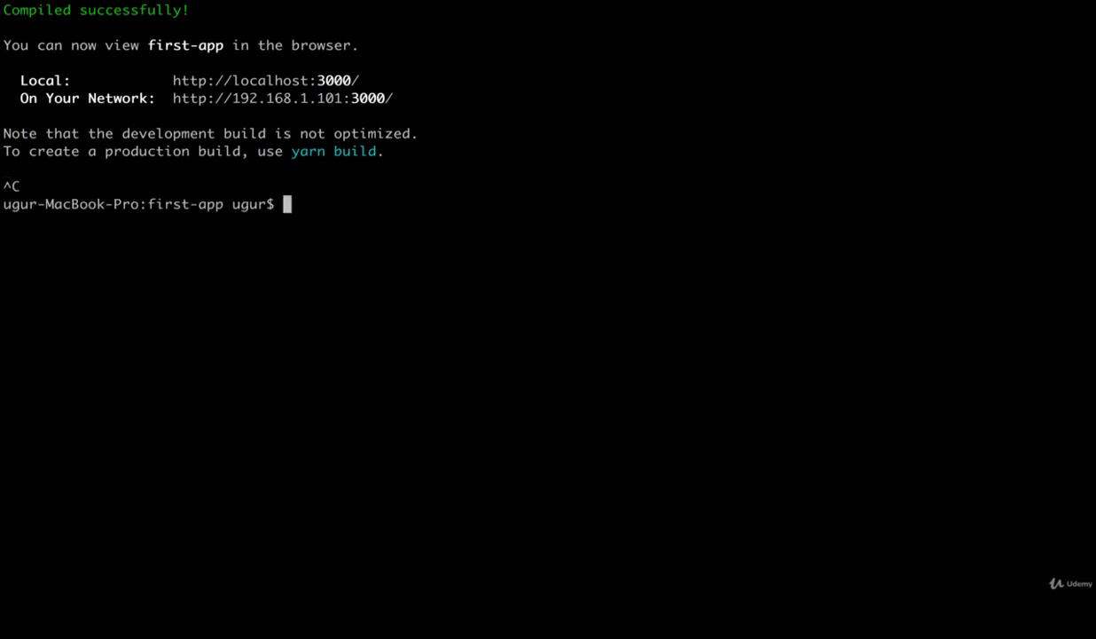
type("cd ..")
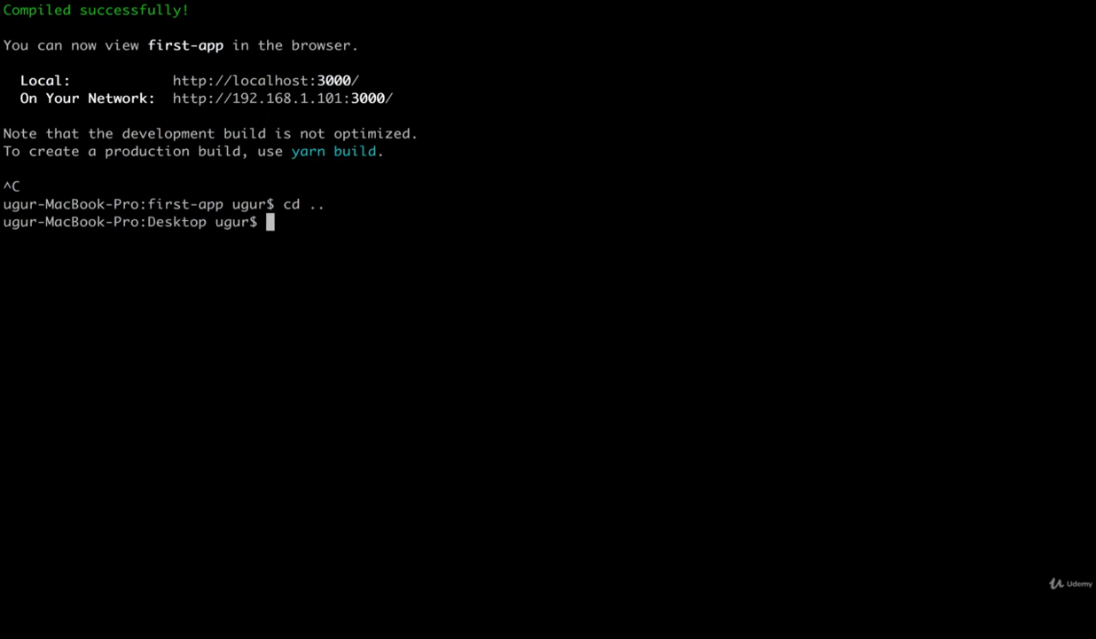
double_click(176, 222)
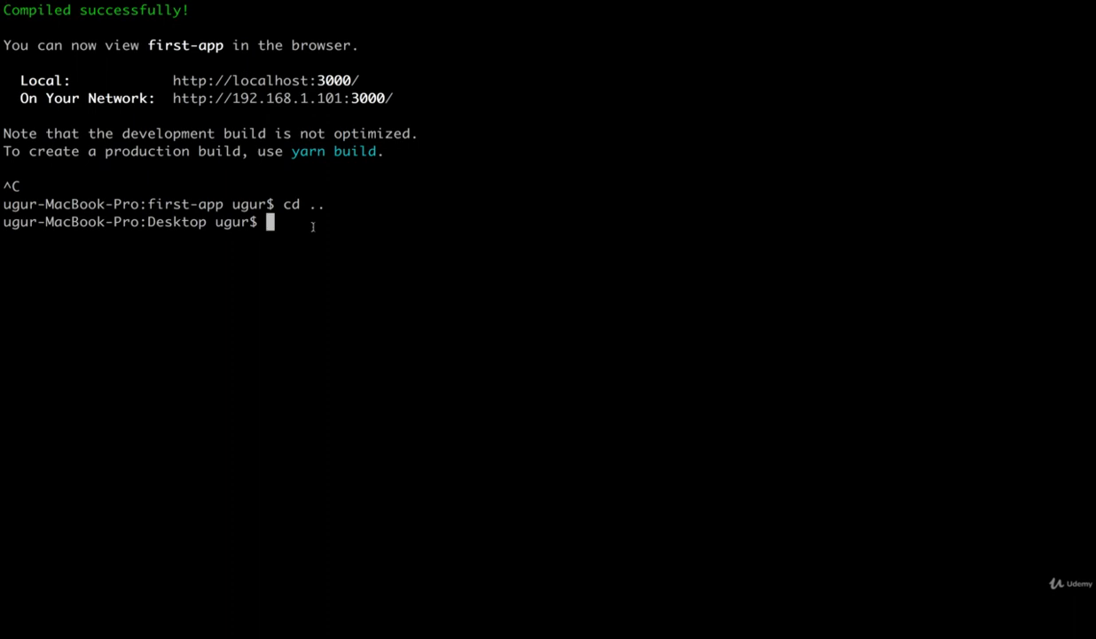
Run create-react-app blog-posts to scaffold a new React app and clear the screen
type("create-")
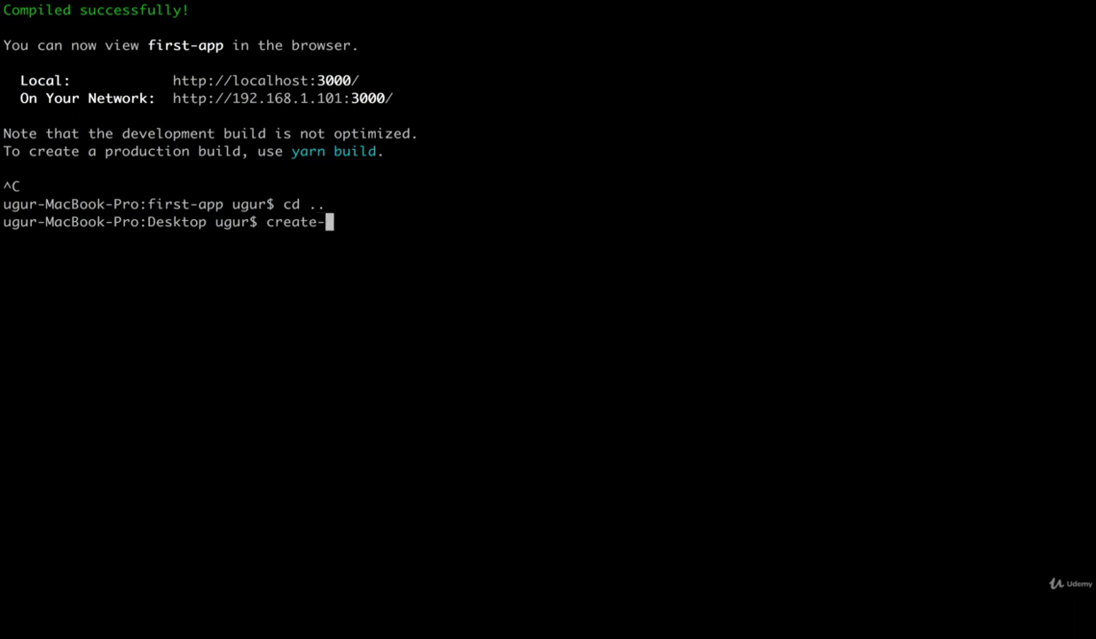
type("react-app")
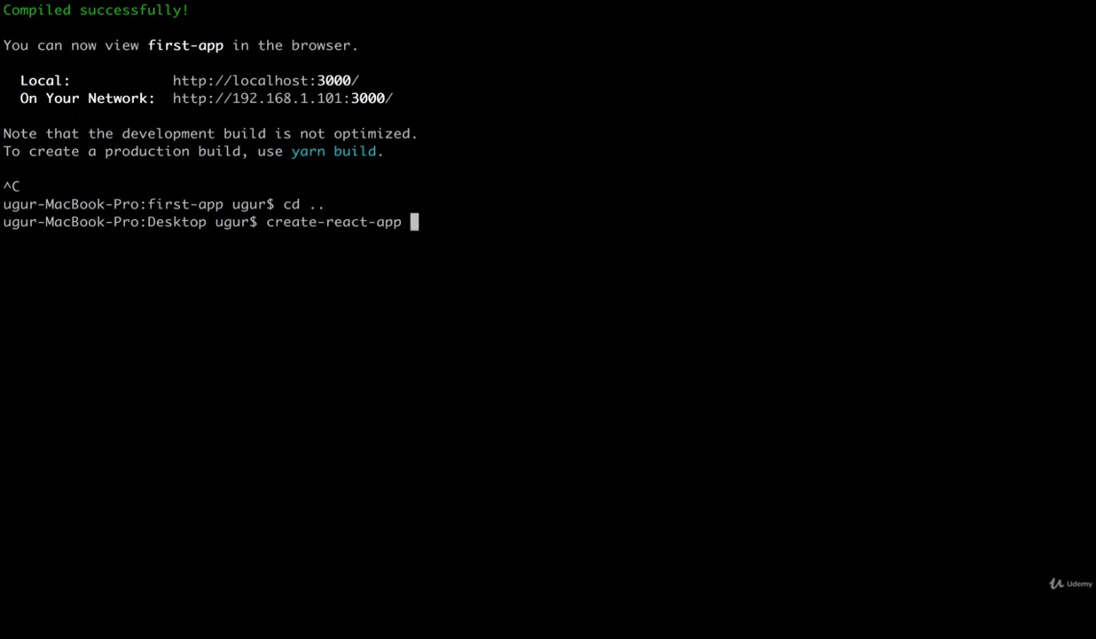
type("blog")
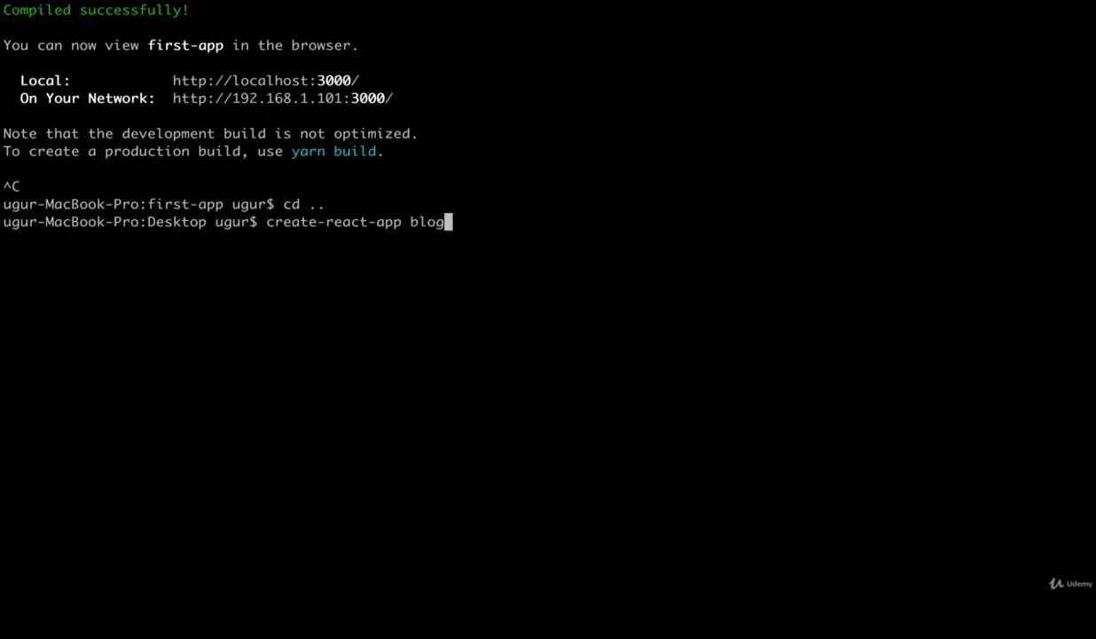
type("-posts")
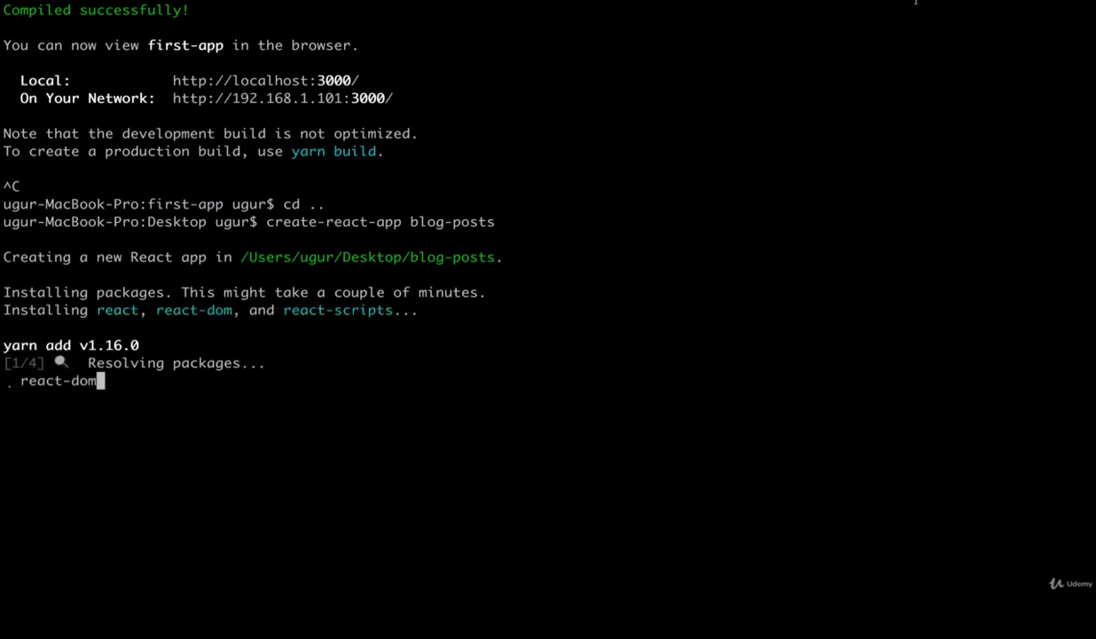
key("ctrl+l")
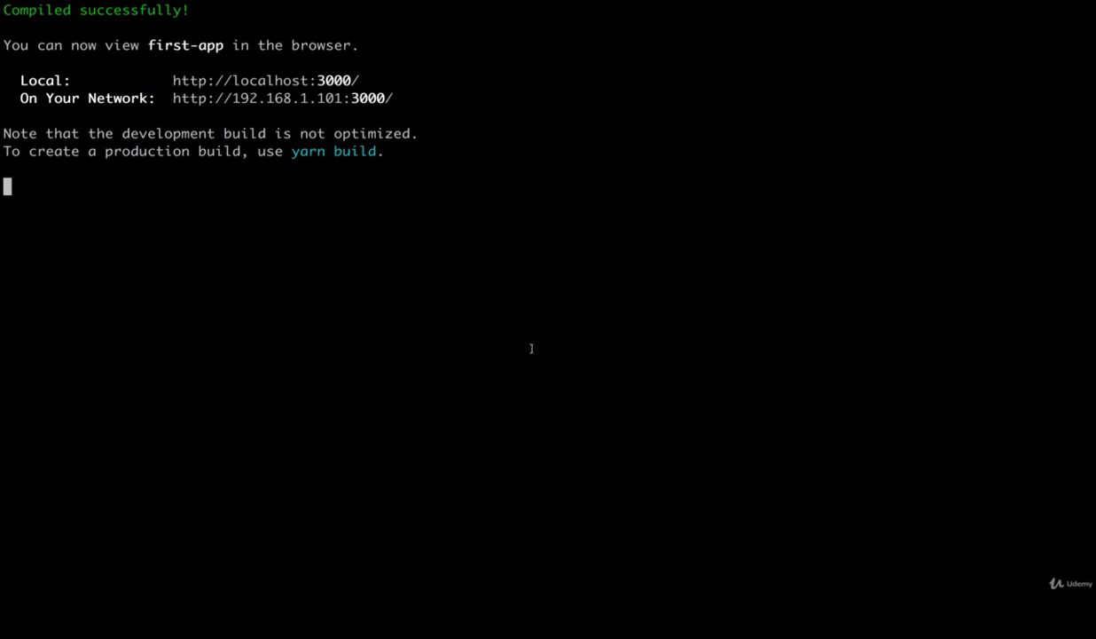